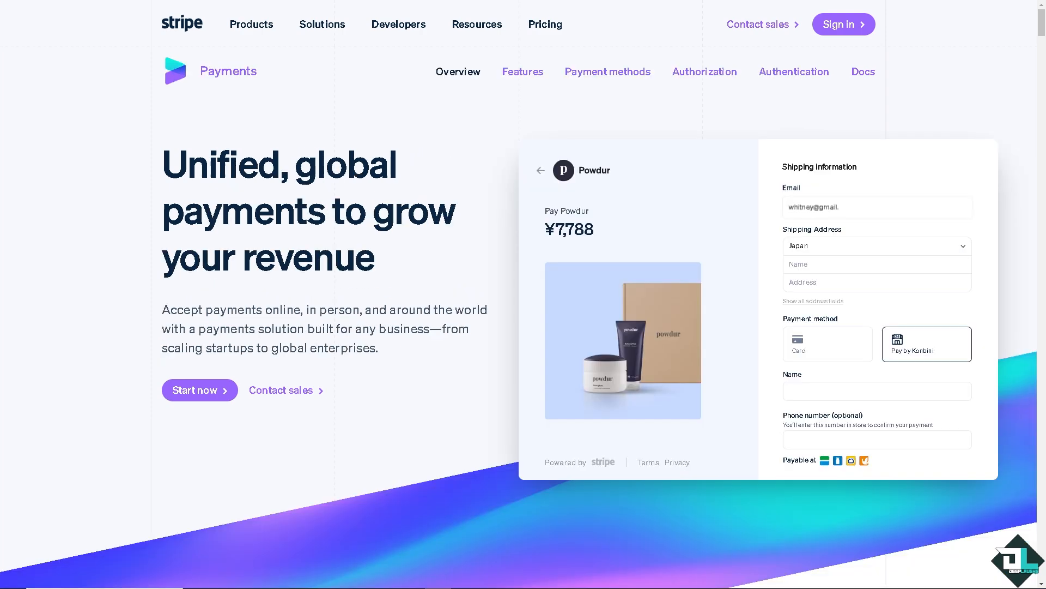
# Step: Choose 'Start now' on the Payments page to begin creating a Stripe account
pyautogui.click(876, 207)
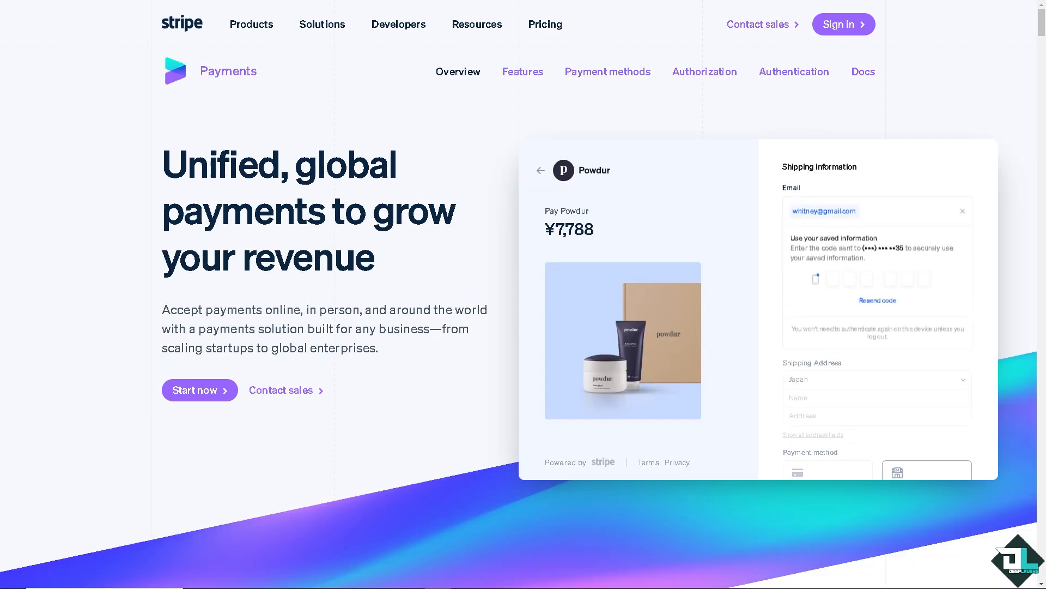
pyautogui.moveTo(843, 24)
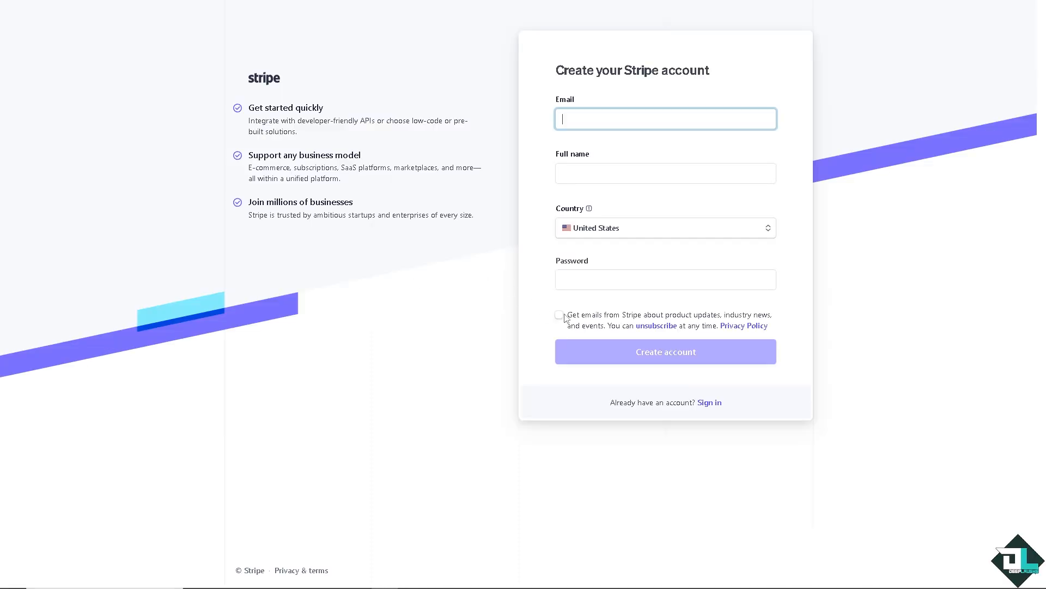
# Step: Sign in from the sign-up form to reach the test-mode Stripe Dashboard
pyautogui.click(560, 315)
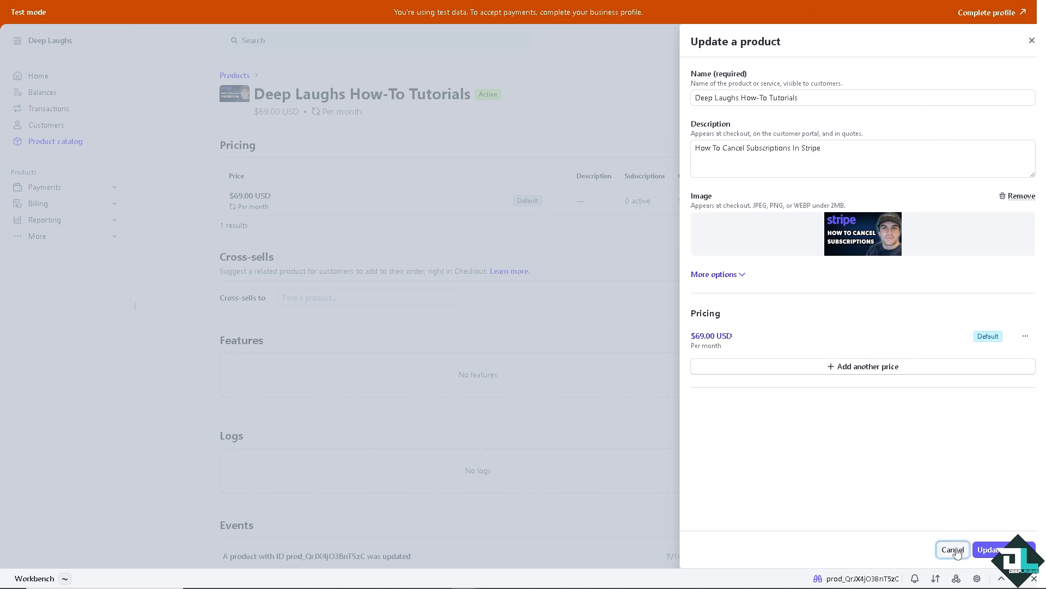
# Step: Discard the Deep Laughs product edits, then expand More and Billing in the sidebar
pyautogui.click(951, 550)
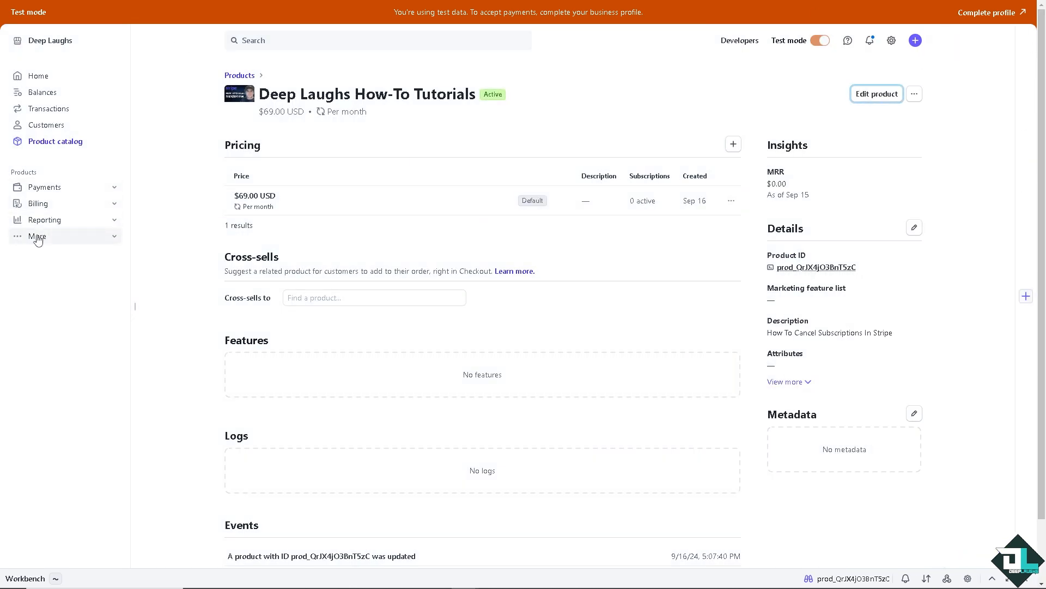
pyautogui.click(37, 235)
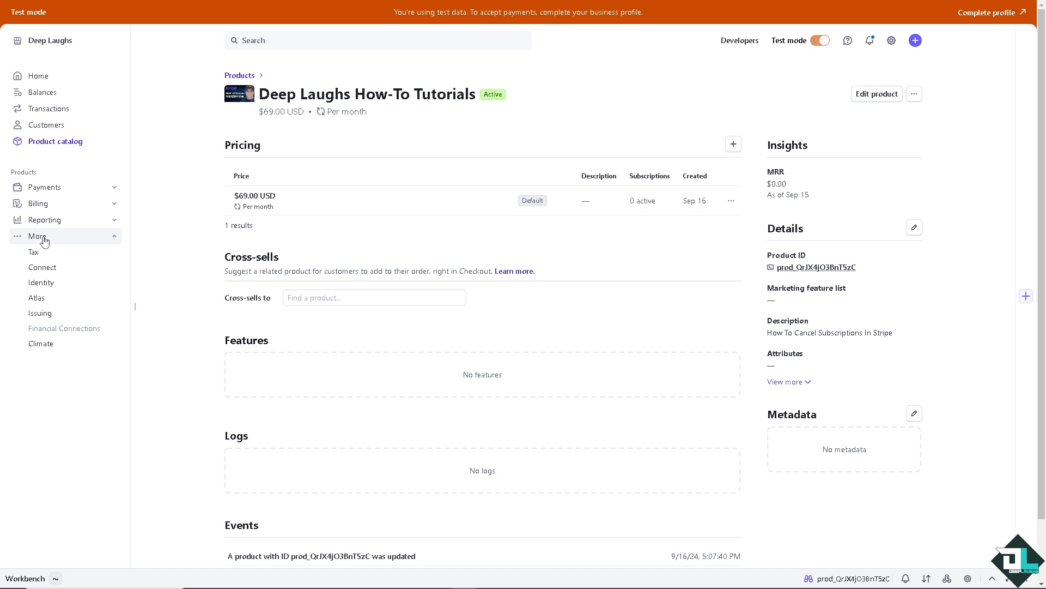
pyautogui.moveTo(44, 187)
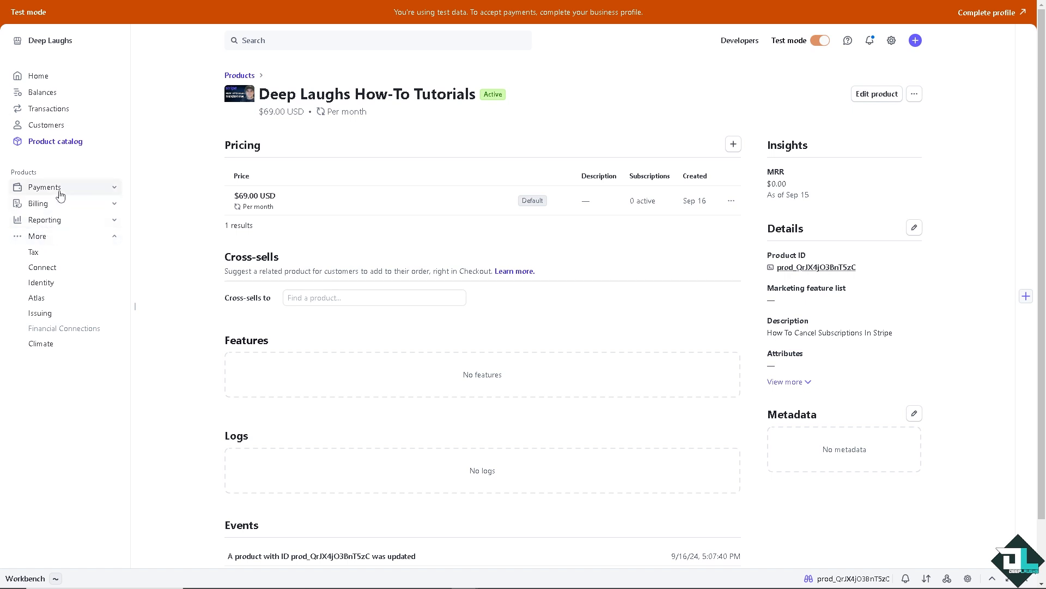
pyautogui.click(39, 203)
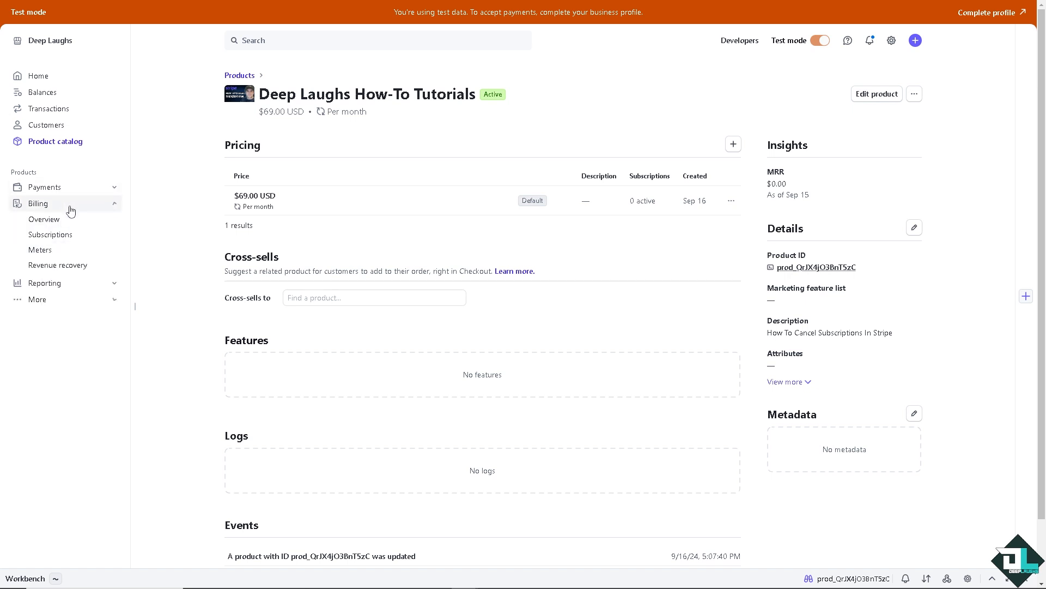
pyautogui.moveTo(53, 212)
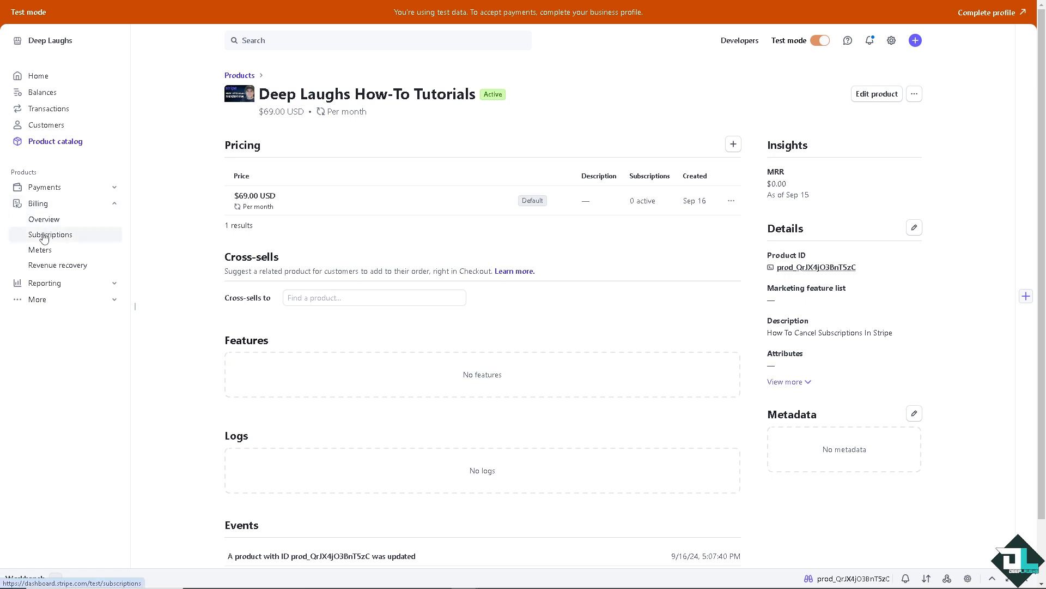
# Step: Open Billing > Subscriptions, which lists no test subscriptions yet
pyautogui.click(49, 234)
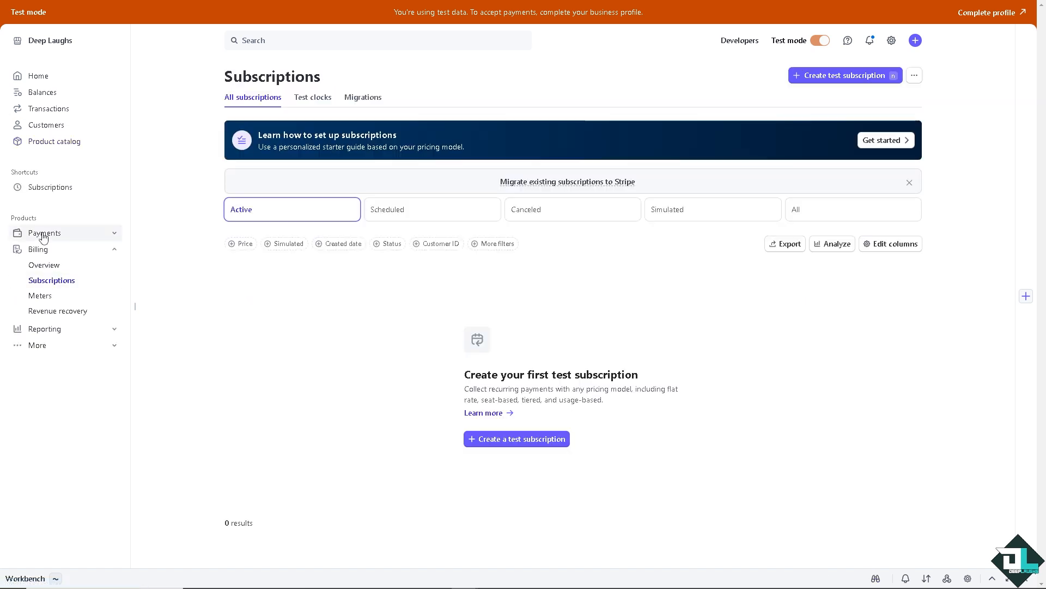
pyautogui.moveTo(471, 327)
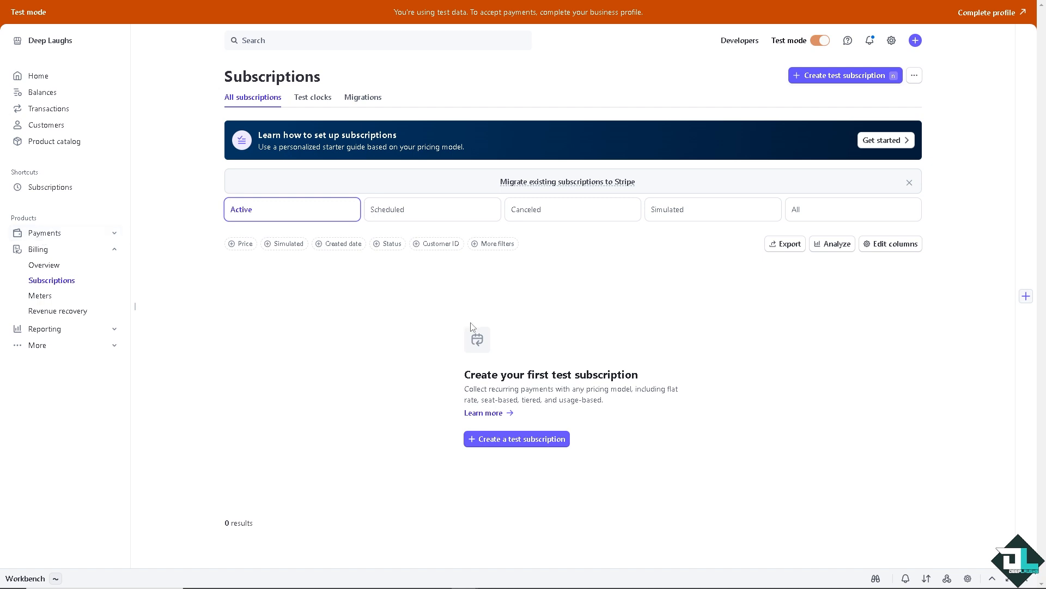
pyautogui.moveTo(710, 200)
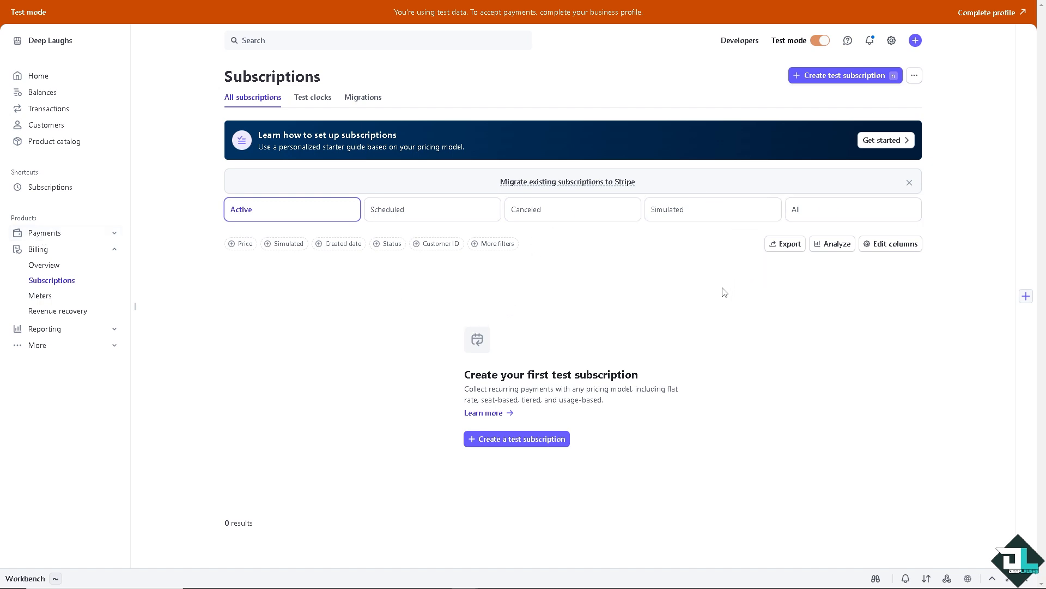
pyautogui.moveTo(890, 243)
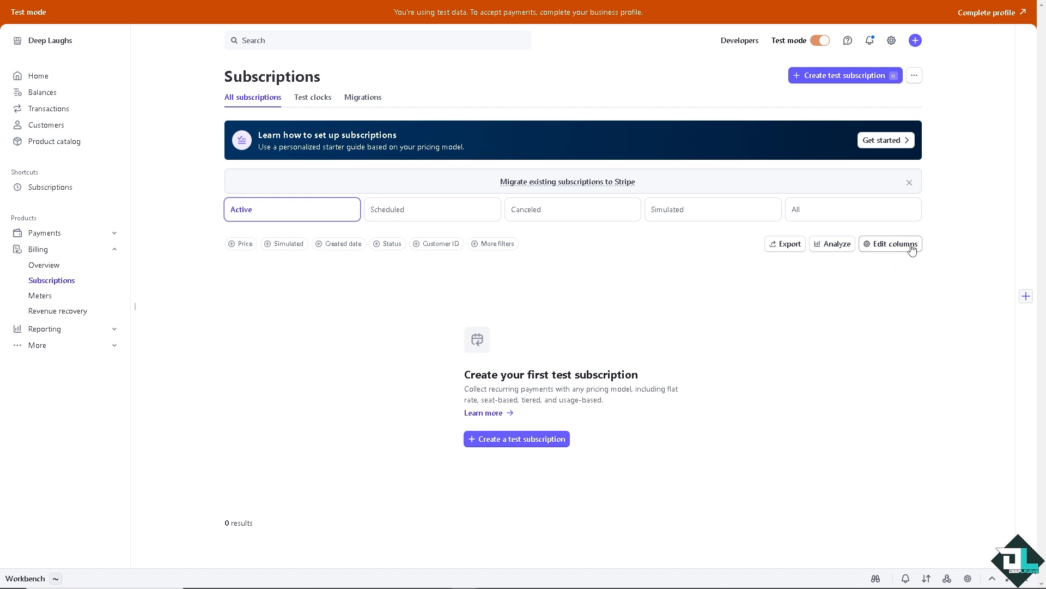
pyautogui.moveTo(916, 234)
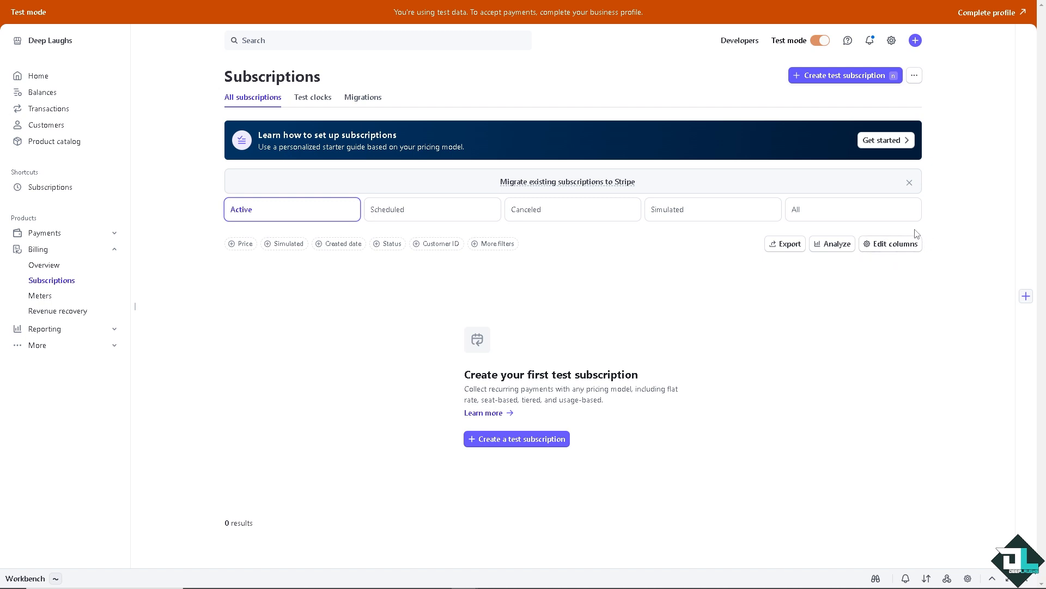
pyautogui.moveTo(517, 438)
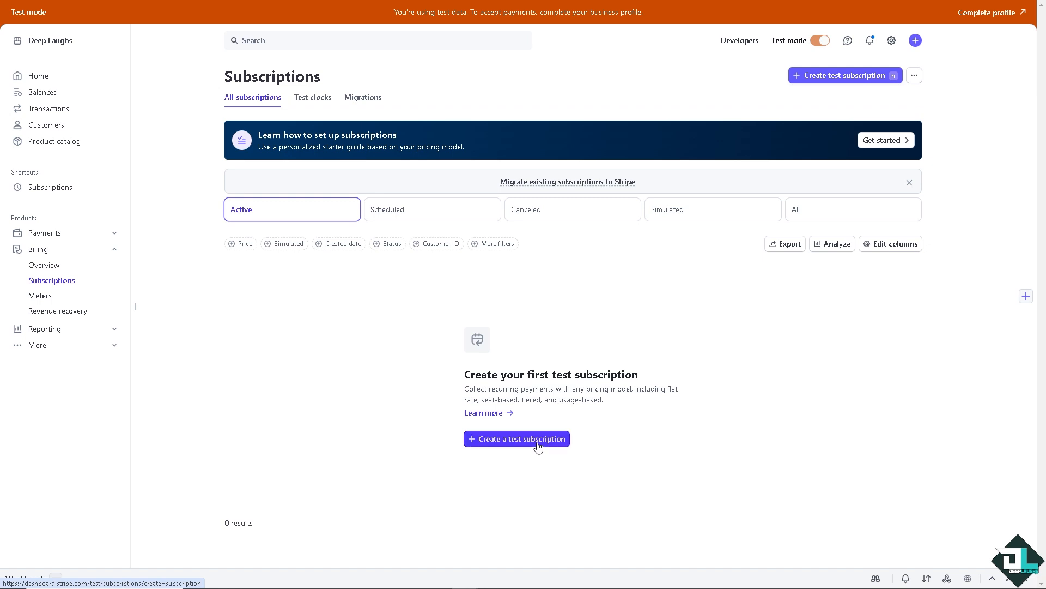
# Step: Begin a test subscription for Deep Laughs and type a 'Stripe Subscription' product name
pyautogui.click(517, 439)
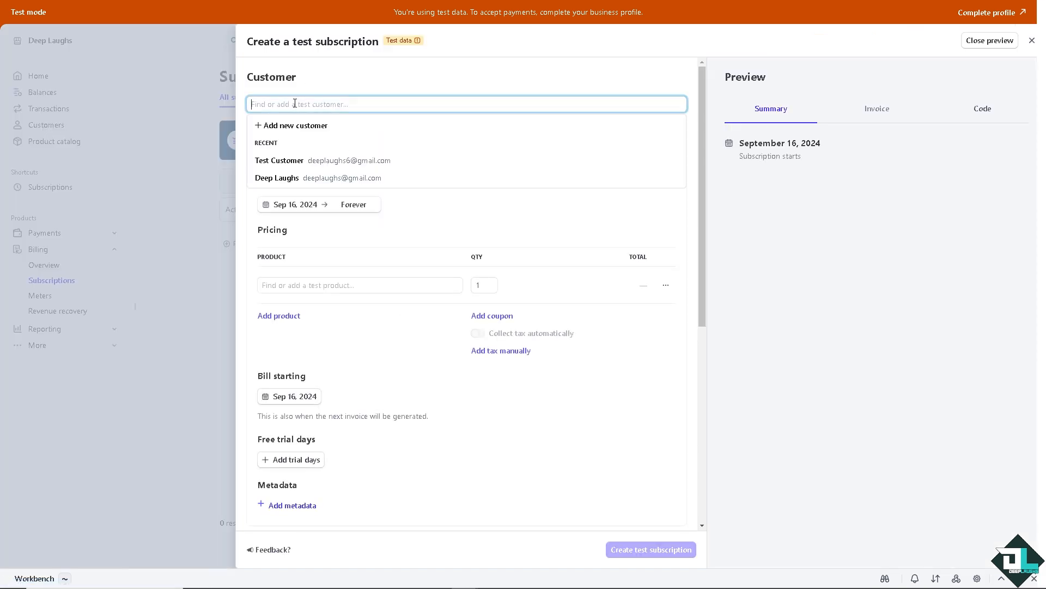
pyautogui.moveTo(300, 125)
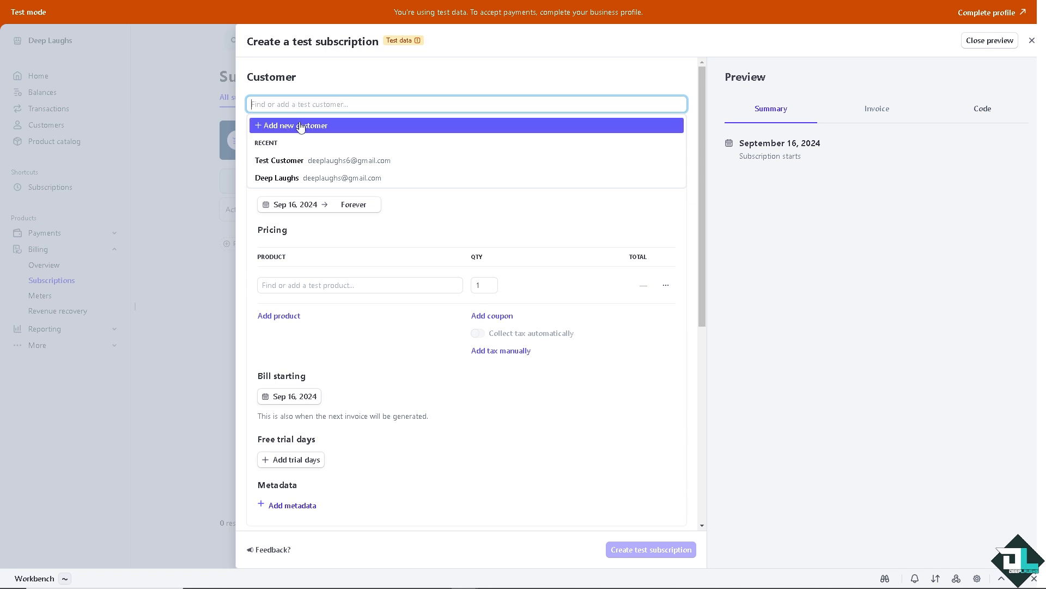
pyautogui.moveTo(277, 178)
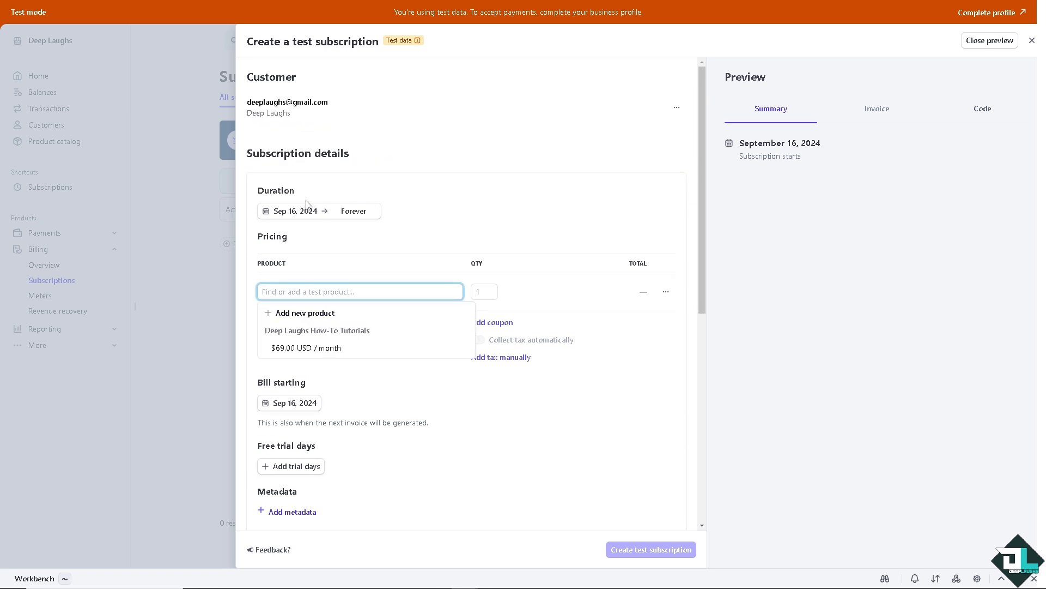
pyautogui.moveTo(344, 232)
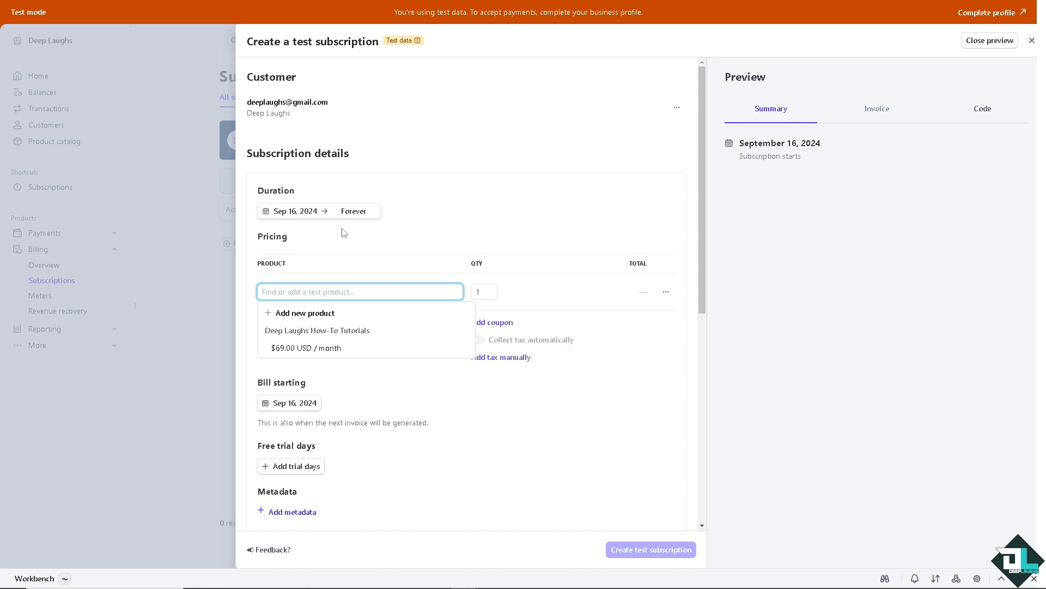
pyautogui.moveTo(359, 235)
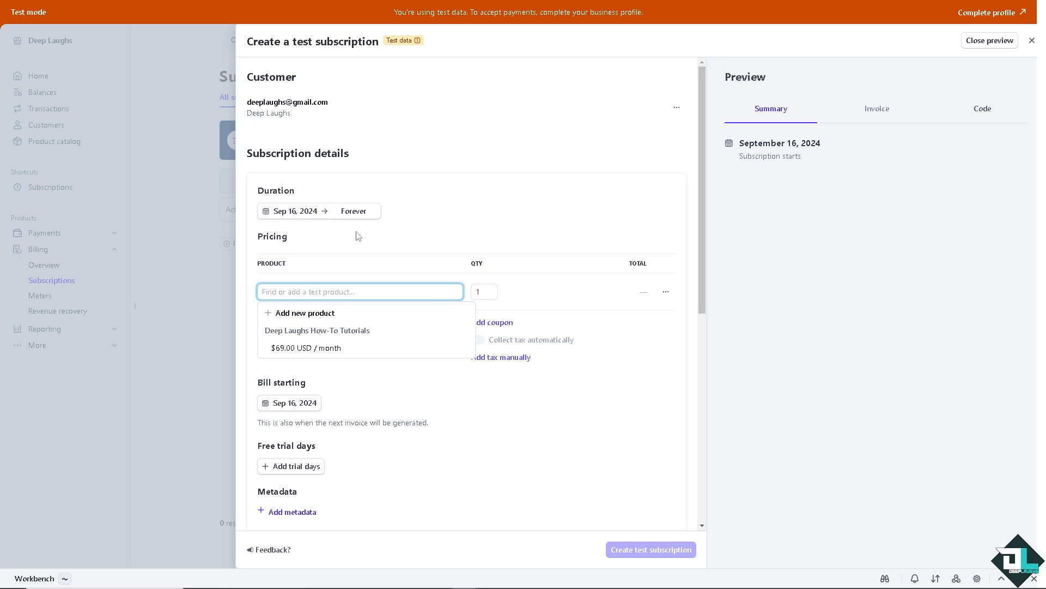
pyautogui.moveTo(354, 247)
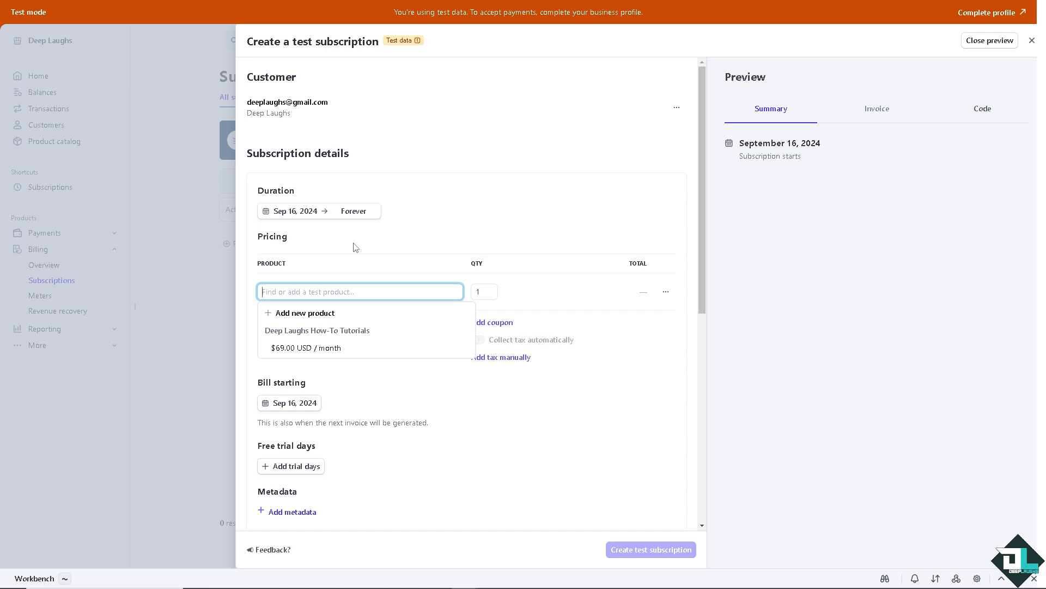
pyautogui.write('SUNS')
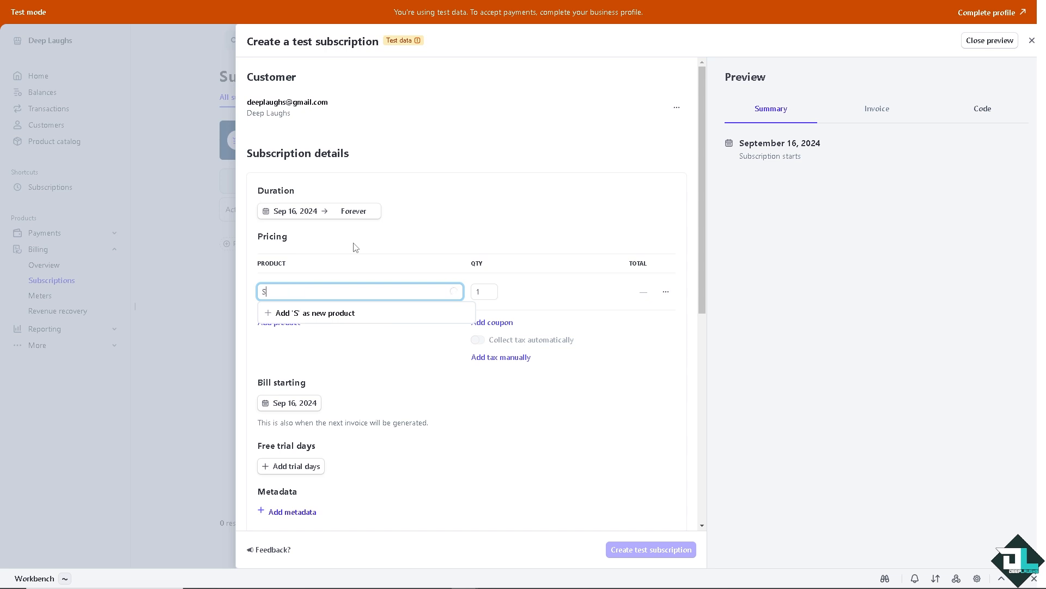
pyautogui.write('STRIPE SUBS')
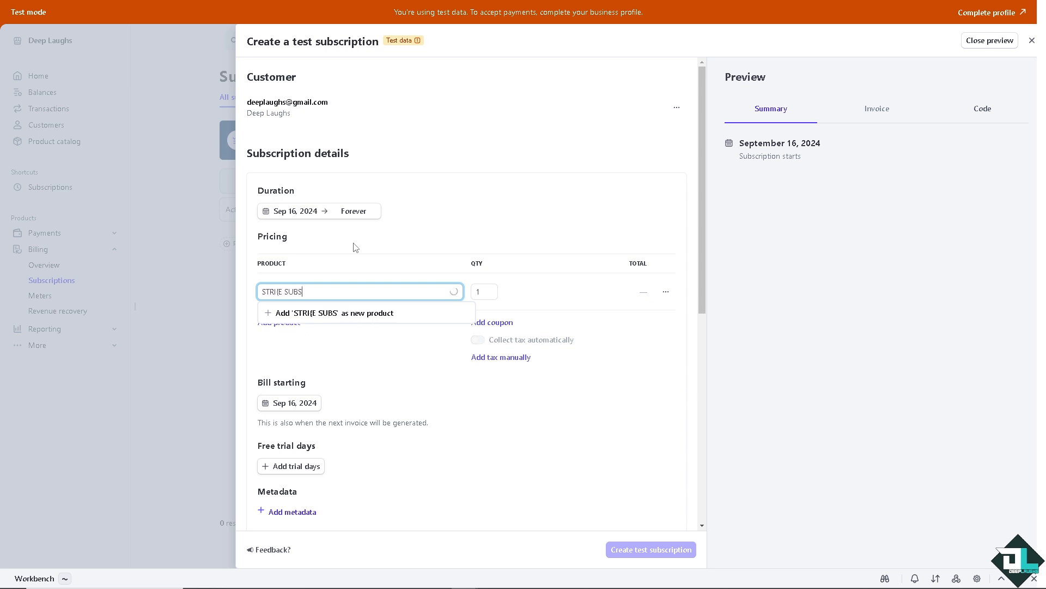
pyautogui.write('CRIPTOP')
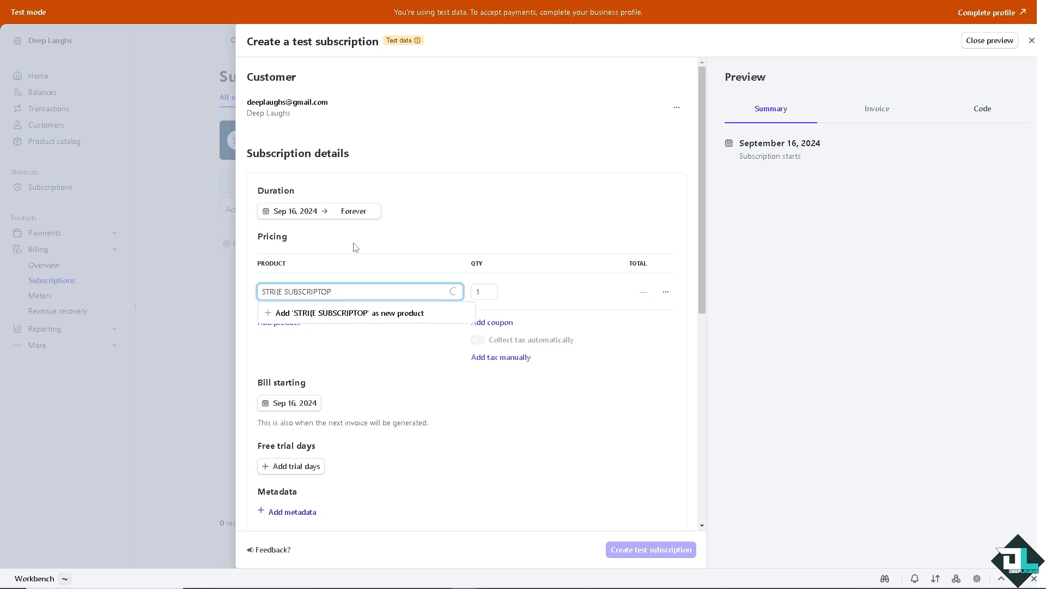
pyautogui.write('N')
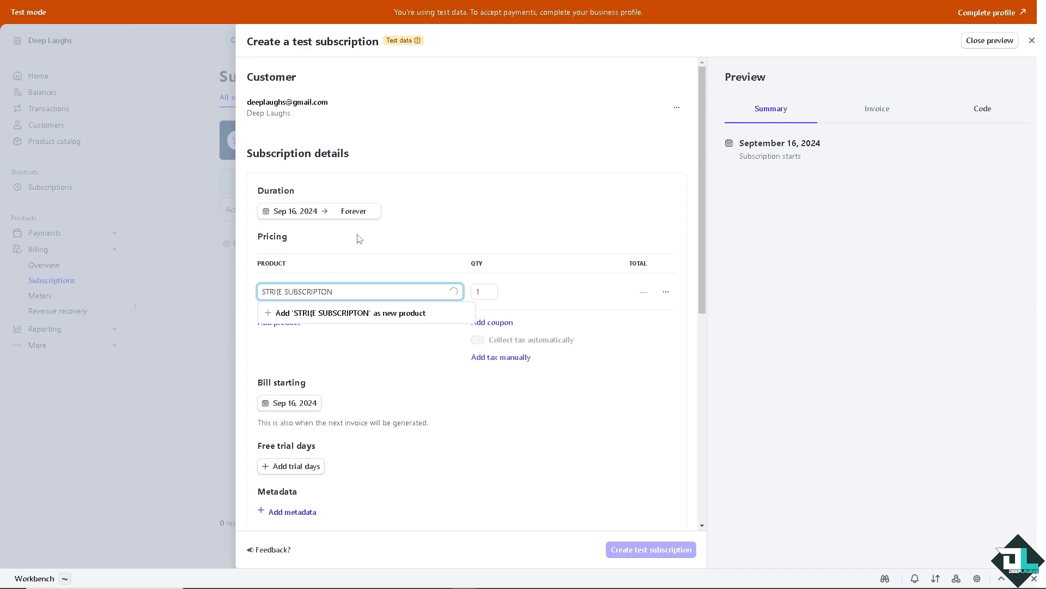
# Step: Enable the subscription description option and correct the misspelled product name
pyautogui.scroll(-3)
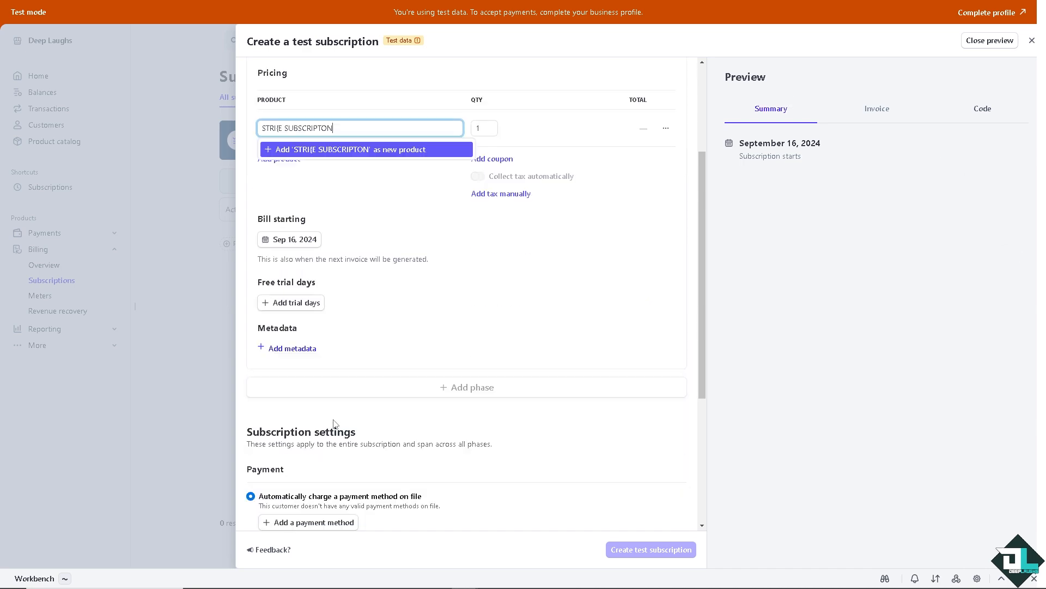
pyautogui.scroll(-3)
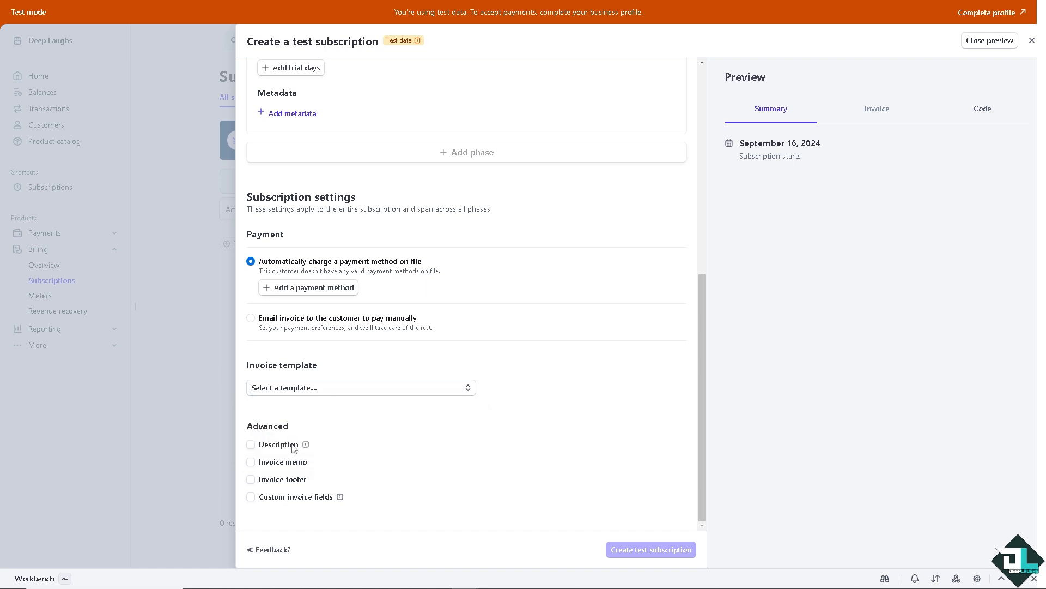
pyautogui.click(251, 445)
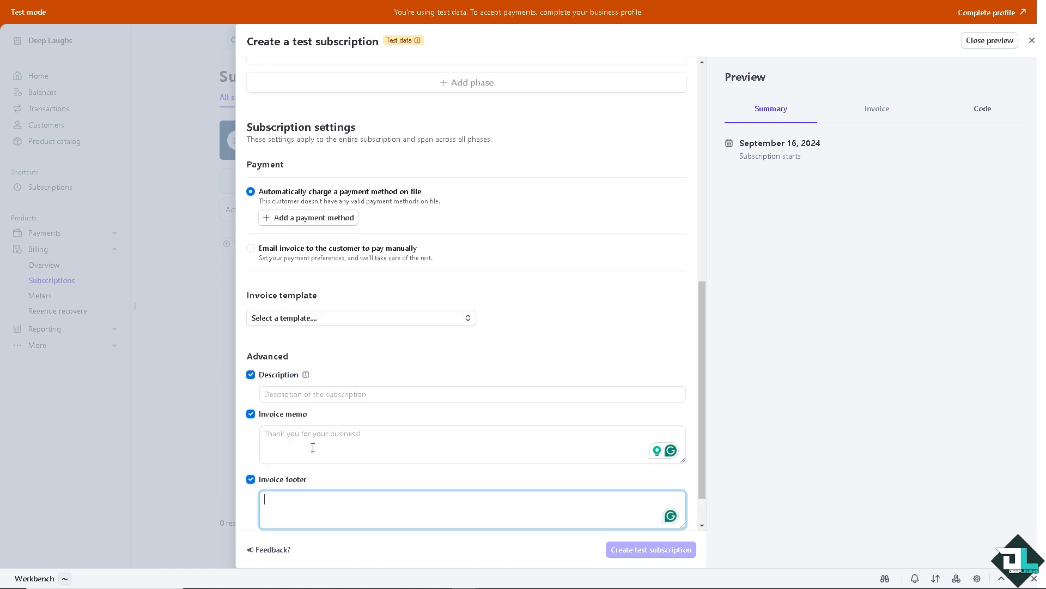
pyautogui.scroll(-3)
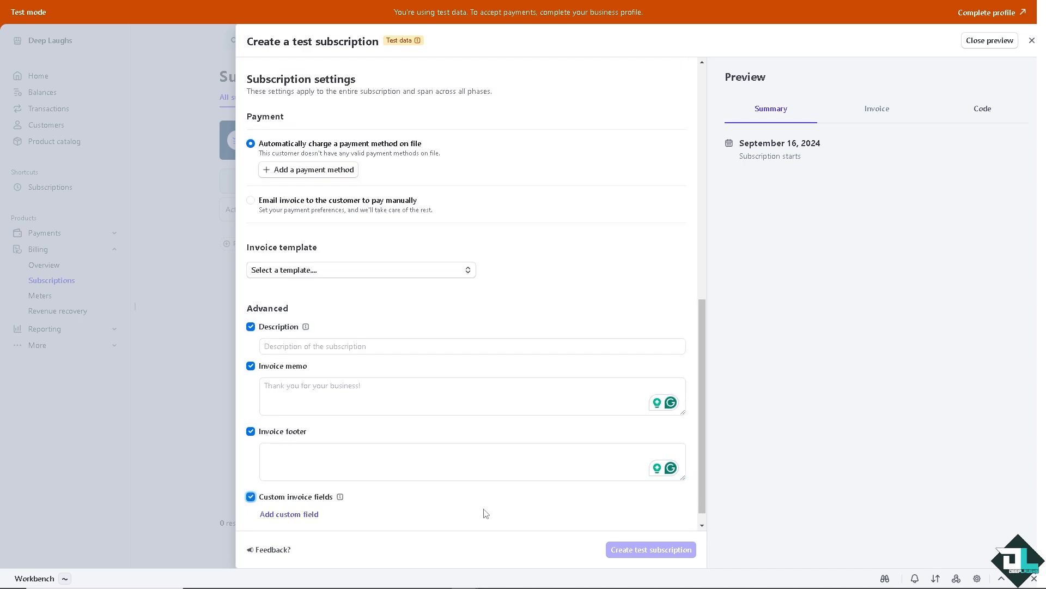
pyautogui.scroll(3)
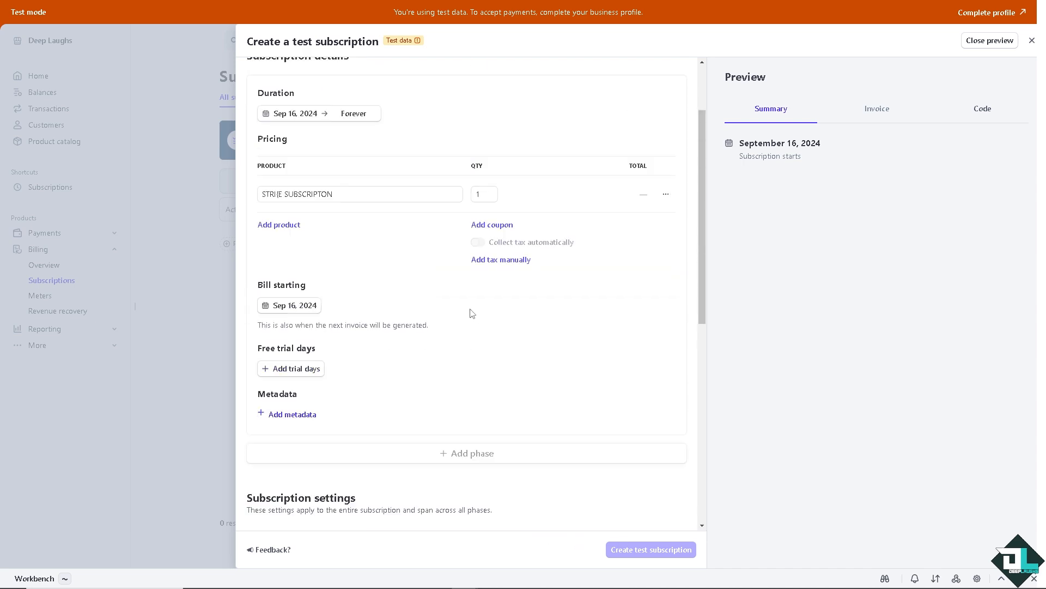
pyautogui.click(359, 193)
pyautogui.write('P')
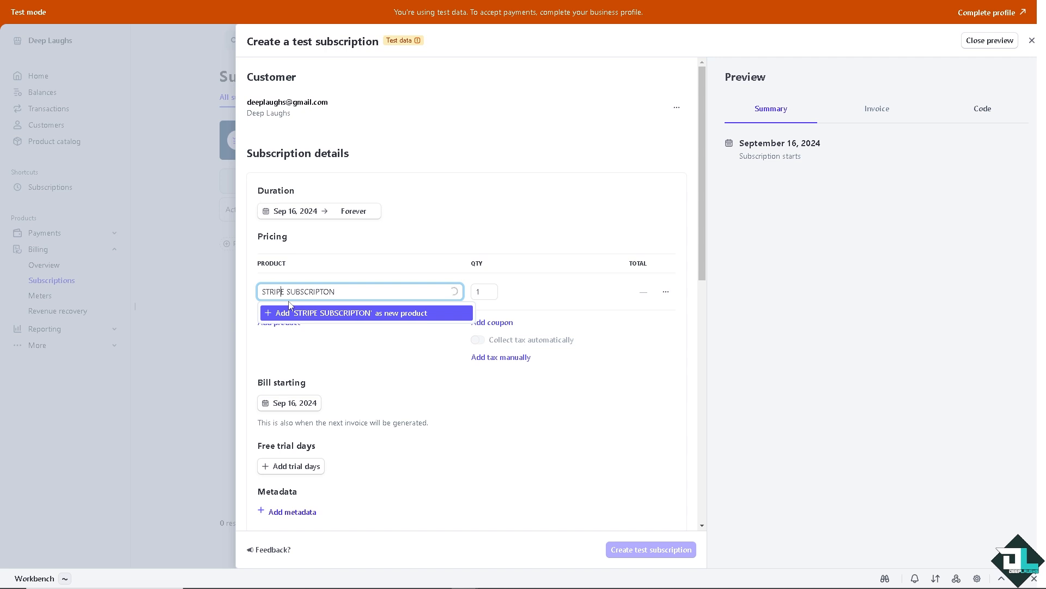
pyautogui.moveTo(538, 374)
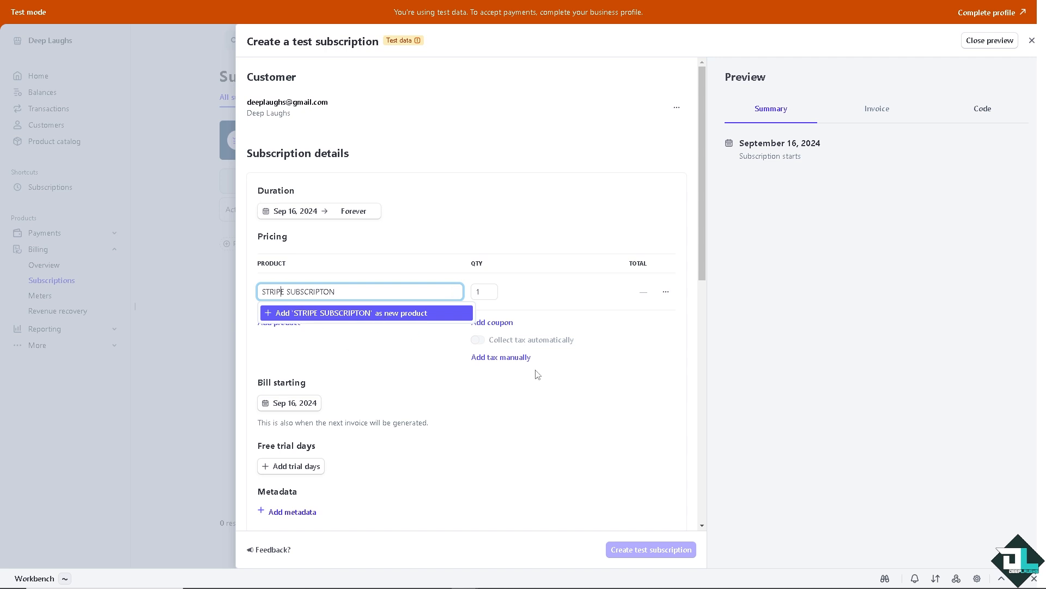
# Step: Add the name as a new product, then cancel the product and close the draft
pyautogui.click(365, 313)
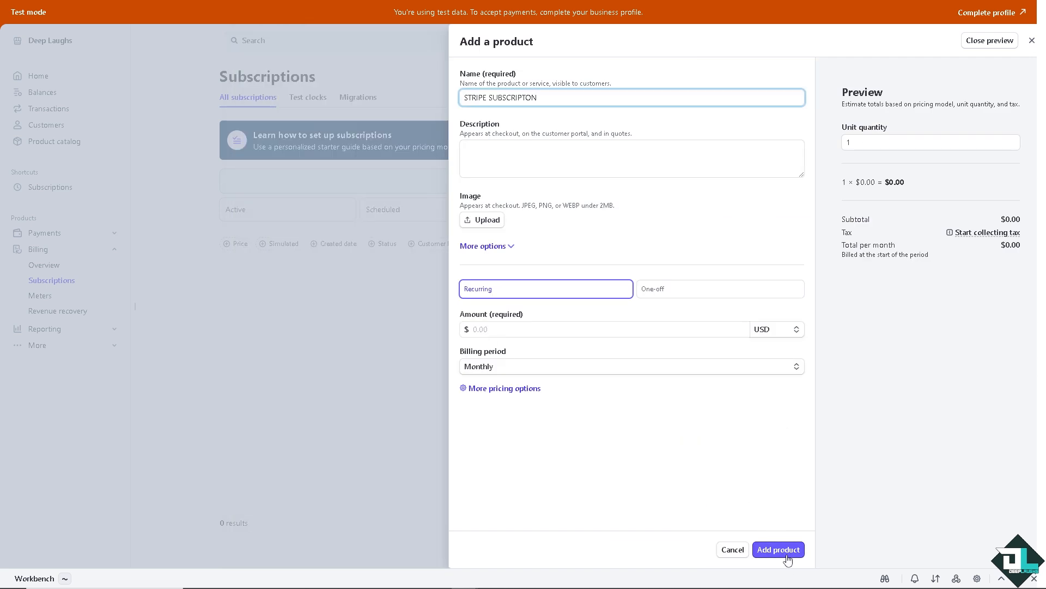
pyautogui.click(778, 550)
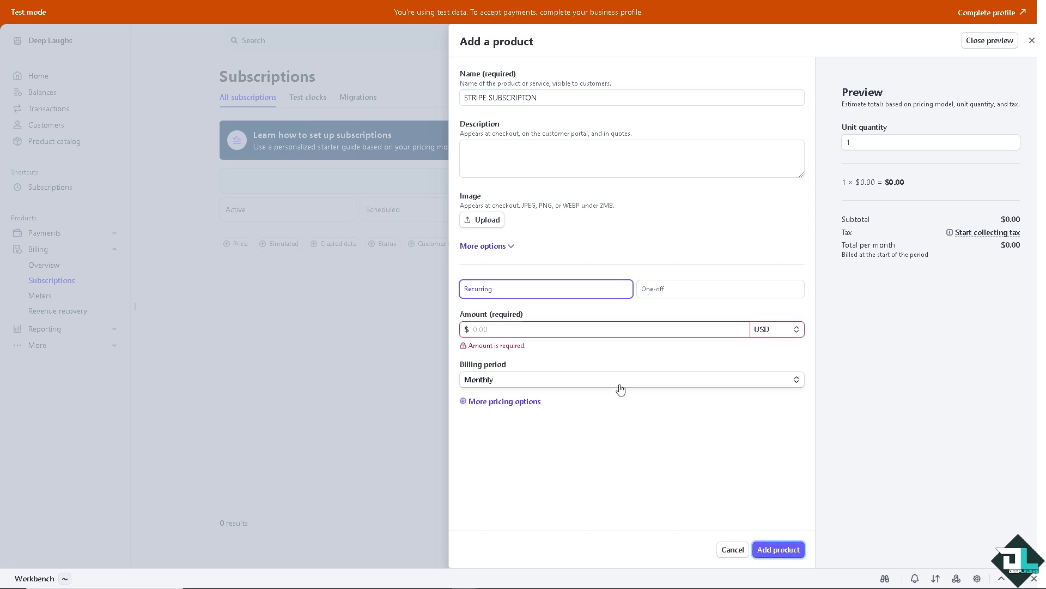
pyautogui.click(731, 549)
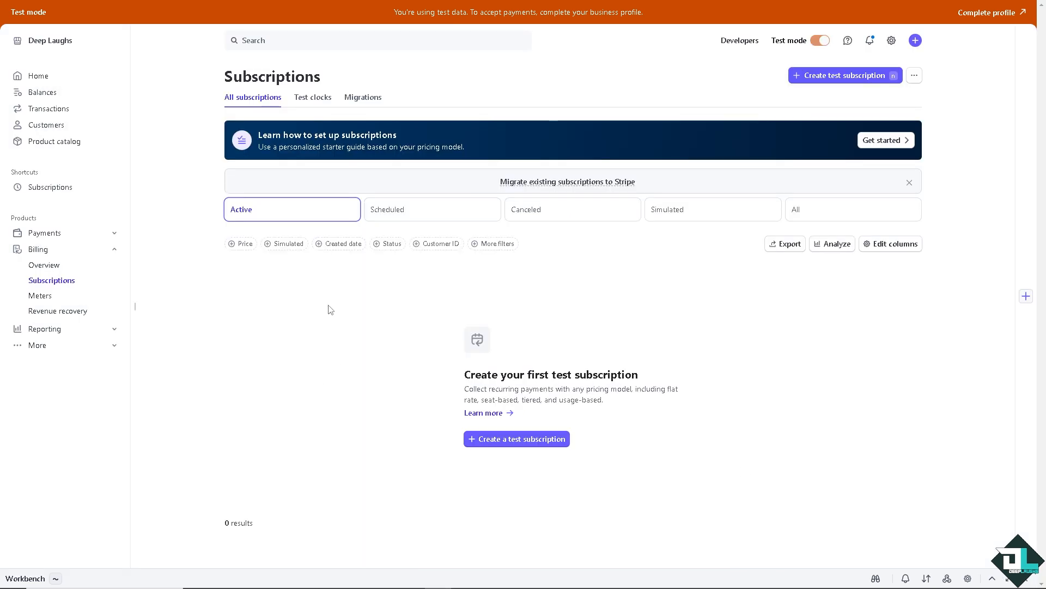
pyautogui.moveTo(295, 301)
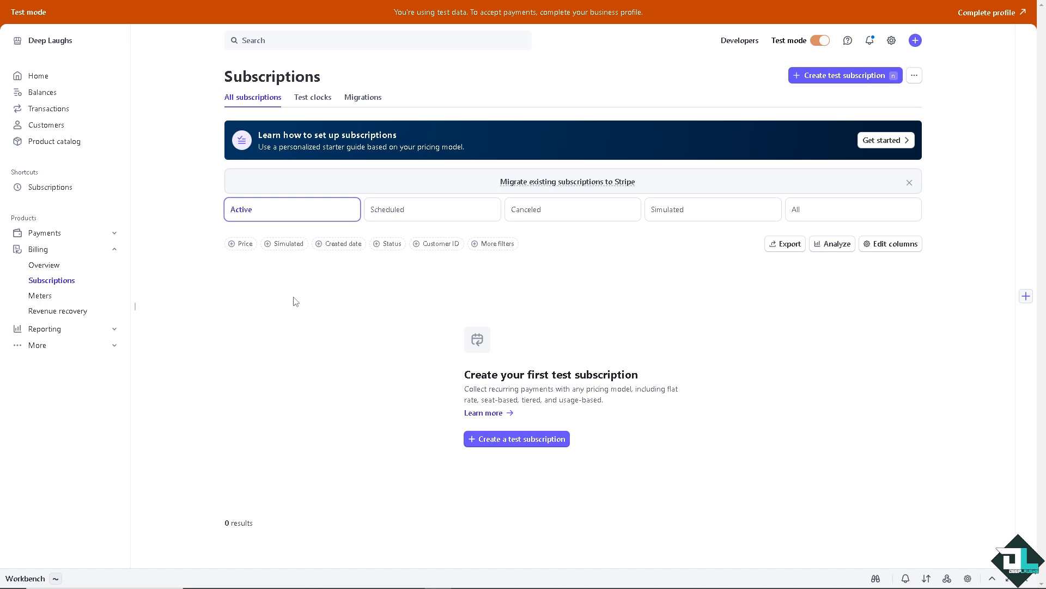
pyautogui.moveTo(589, 266)
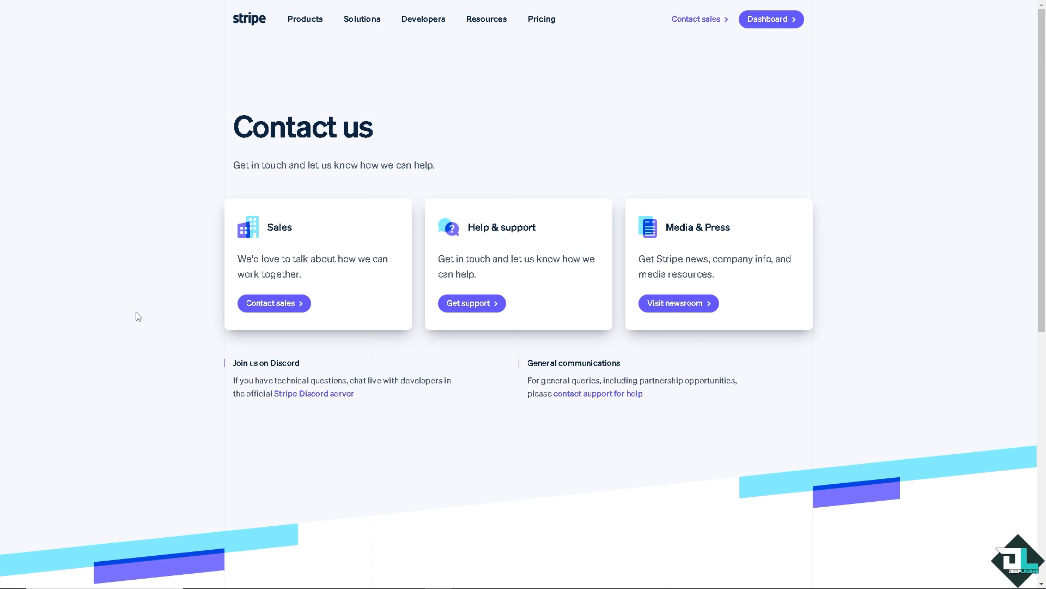
pyautogui.moveTo(181, 273)
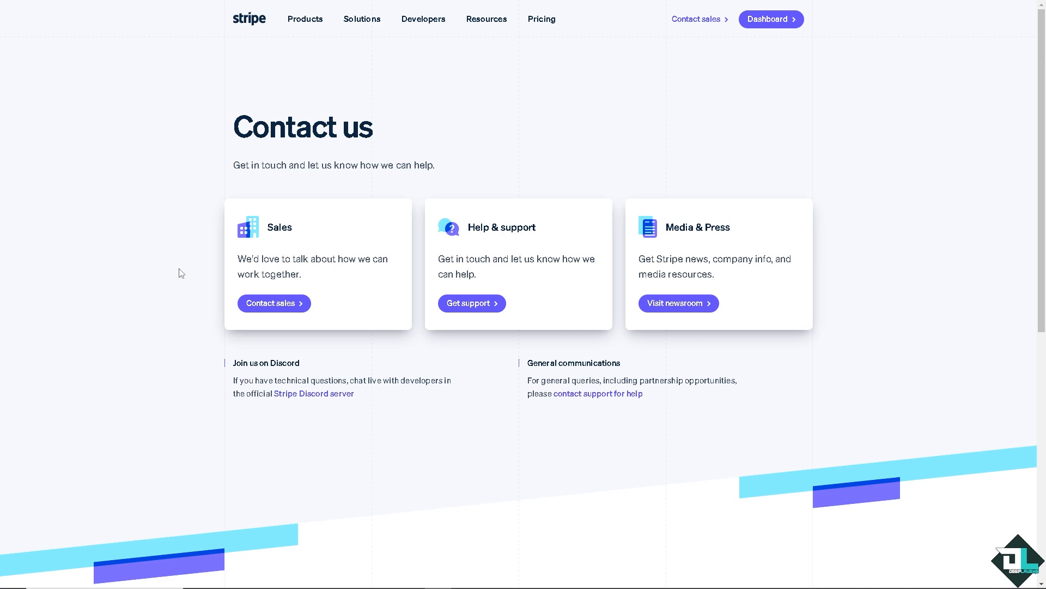
pyautogui.moveTo(513, 254)
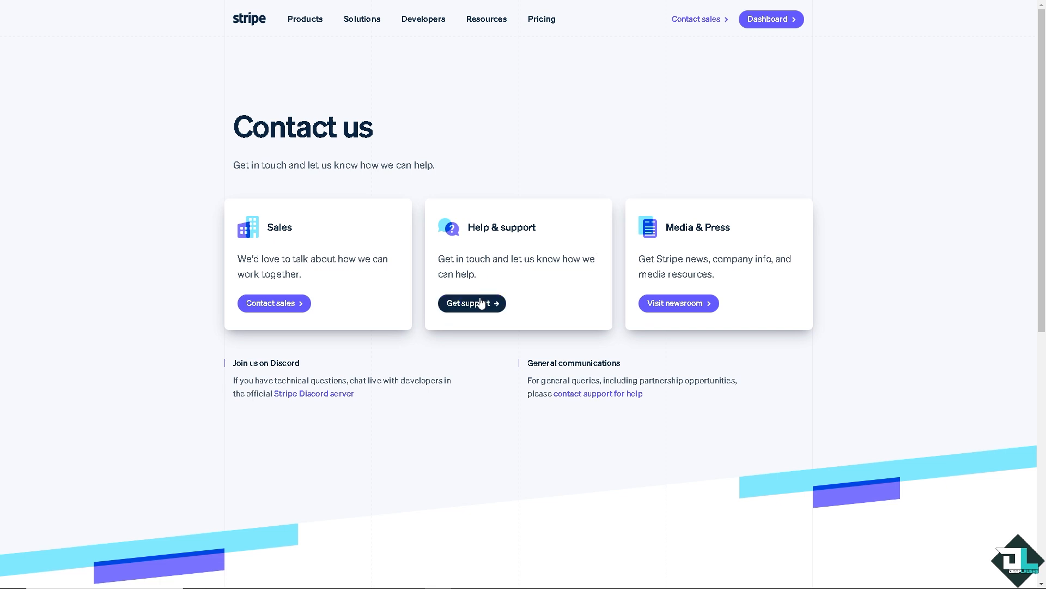
pyautogui.moveTo(356, 153)
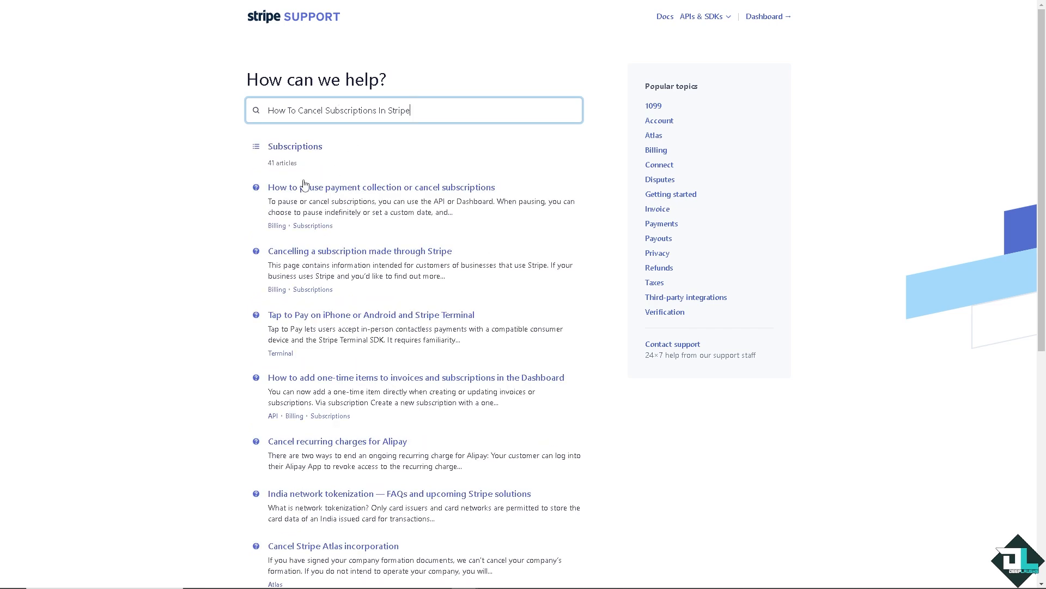
pyautogui.moveTo(243, 244)
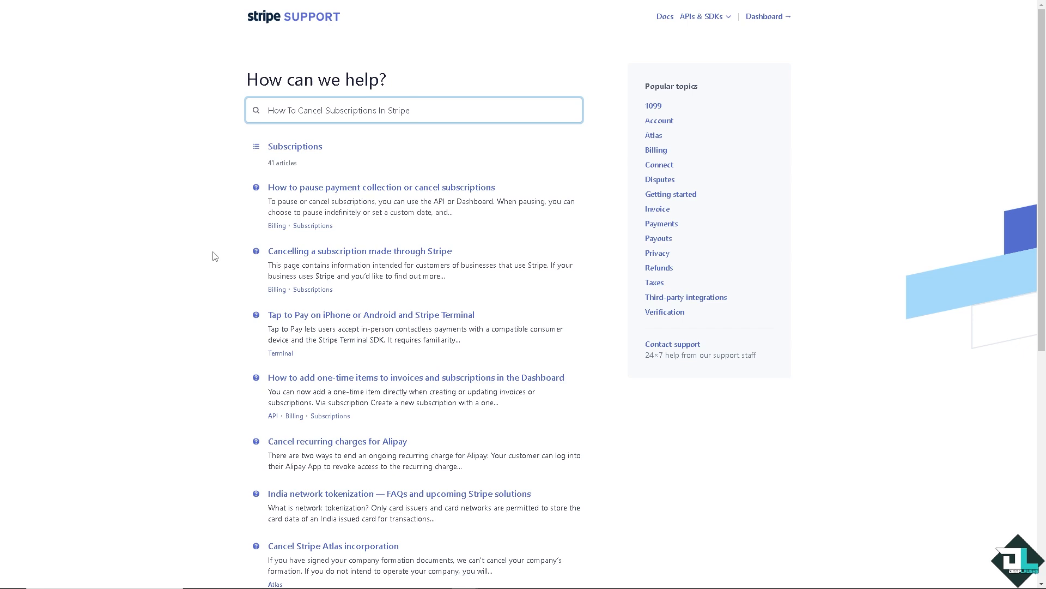
# Step: Scroll through the Stripe Support help results on cancelling subscriptions
pyautogui.scroll(-3)
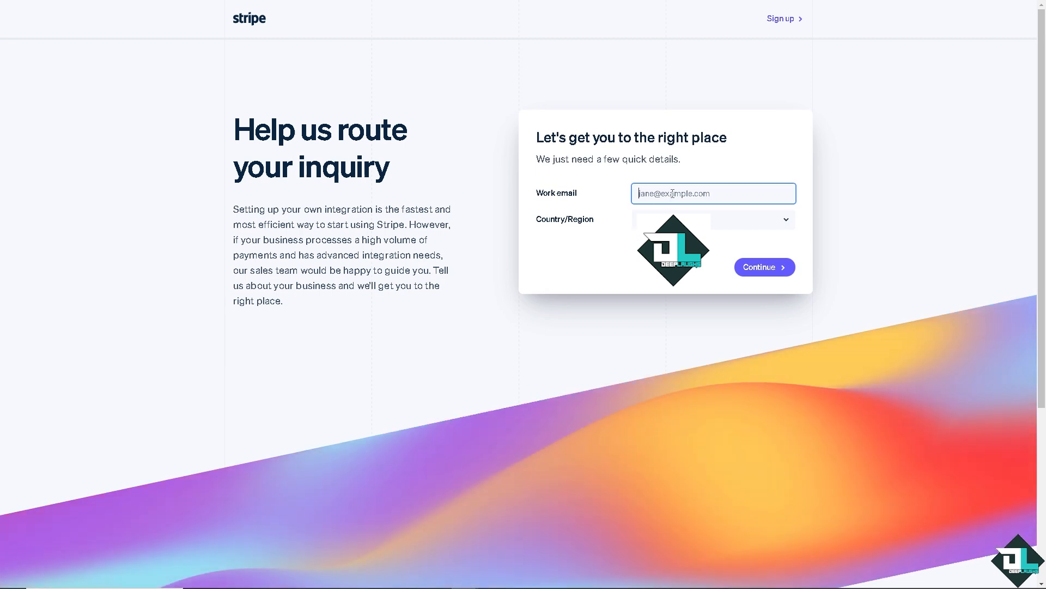
pyautogui.moveTo(765, 268)
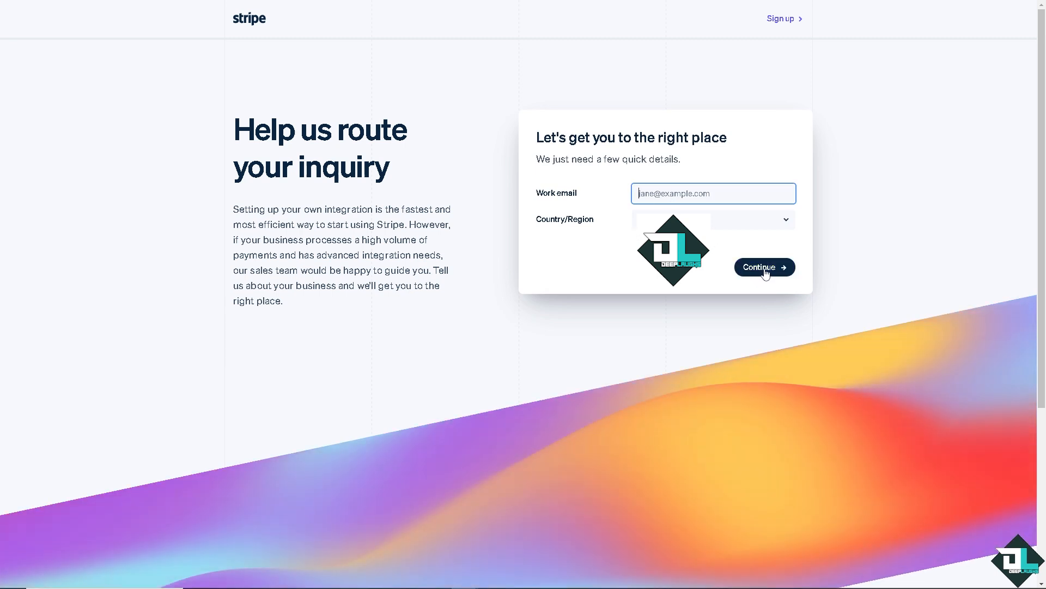
pyautogui.moveTo(171, 294)
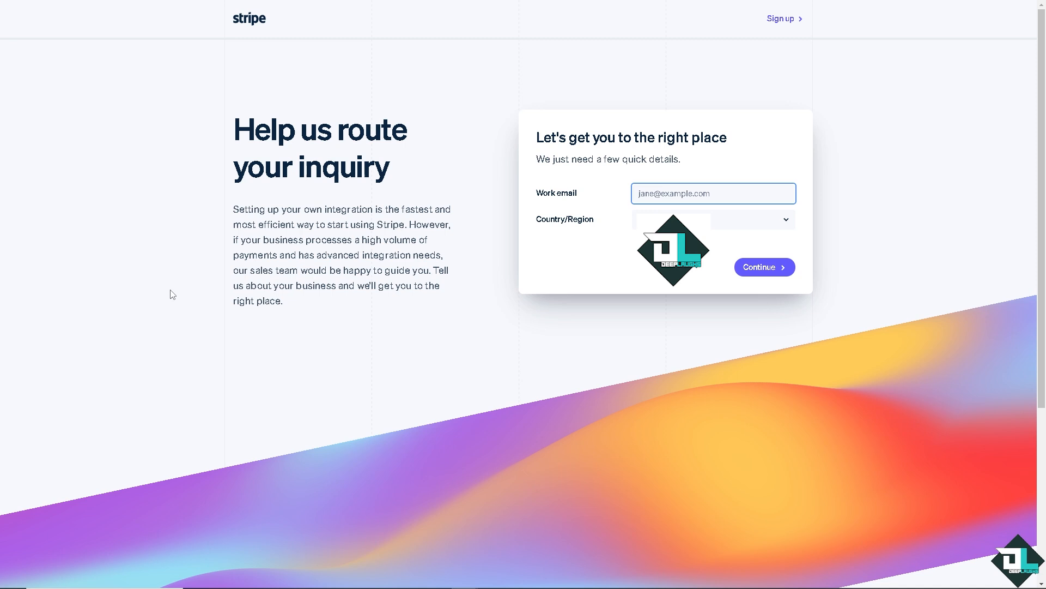
pyautogui.moveTo(178, 290)
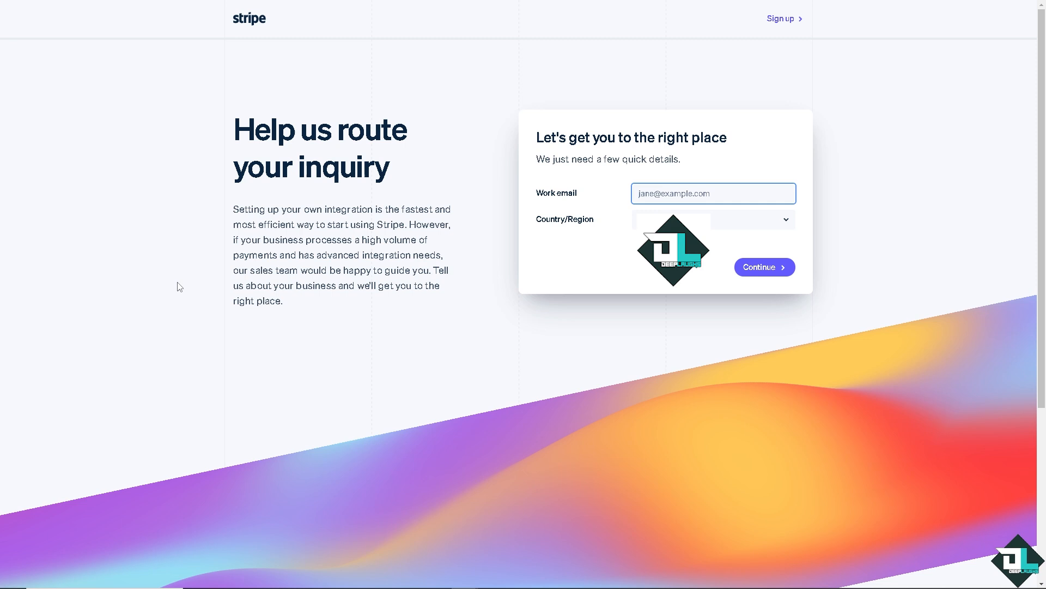
pyautogui.moveTo(187, 265)
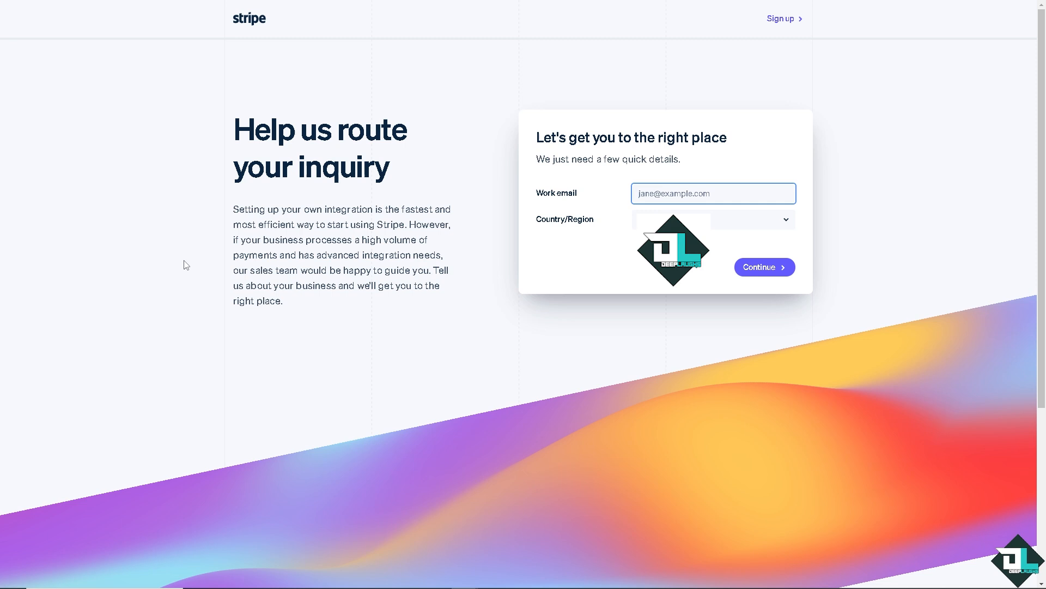
# Step: Select the Work email field on the 'Help us route your inquiry' form
pyautogui.click(713, 193)
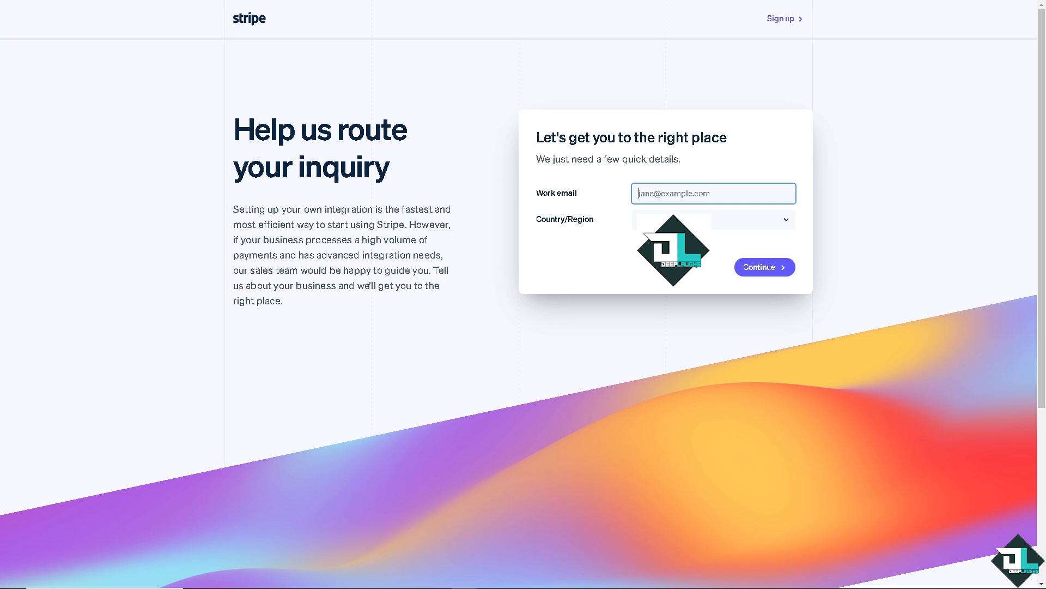
pyautogui.moveTo(300, 203)
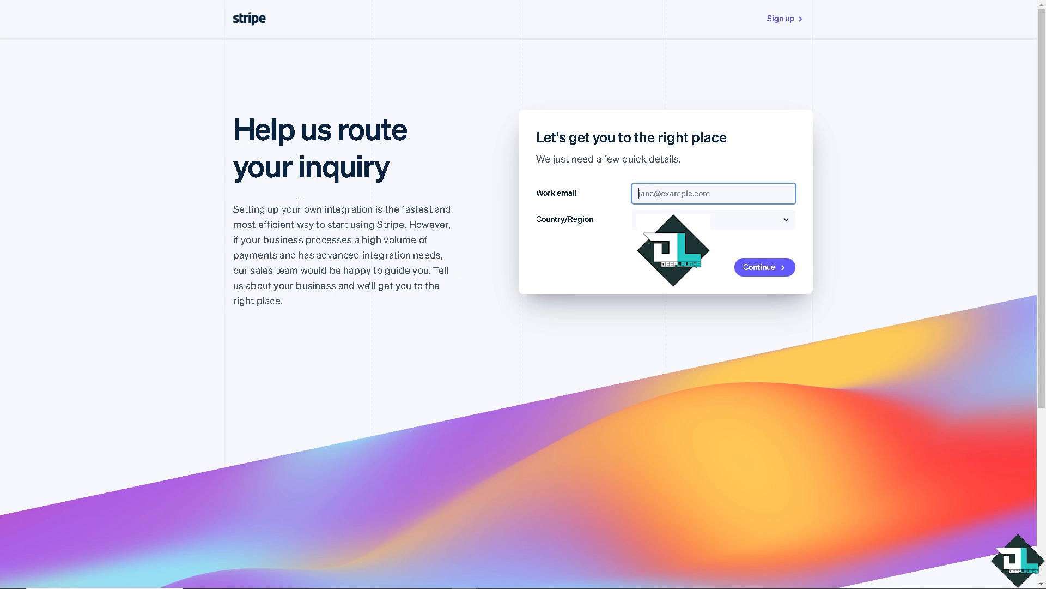